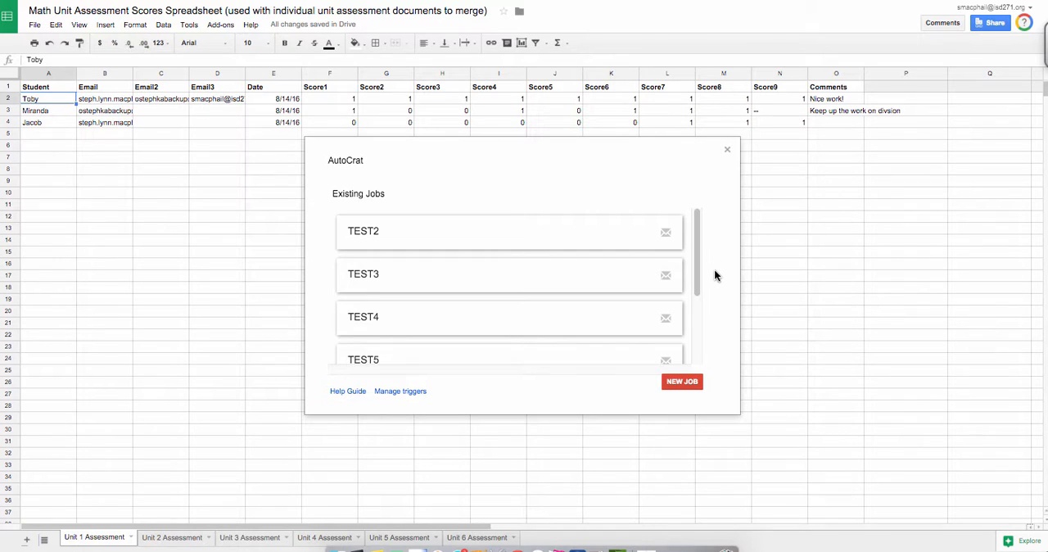
- Run the Unit 1 Math Assessment Merge job from the AutoCrat jobs list
{"action": "scroll", "scroll_direction": "down", "scroll_amount": 3}
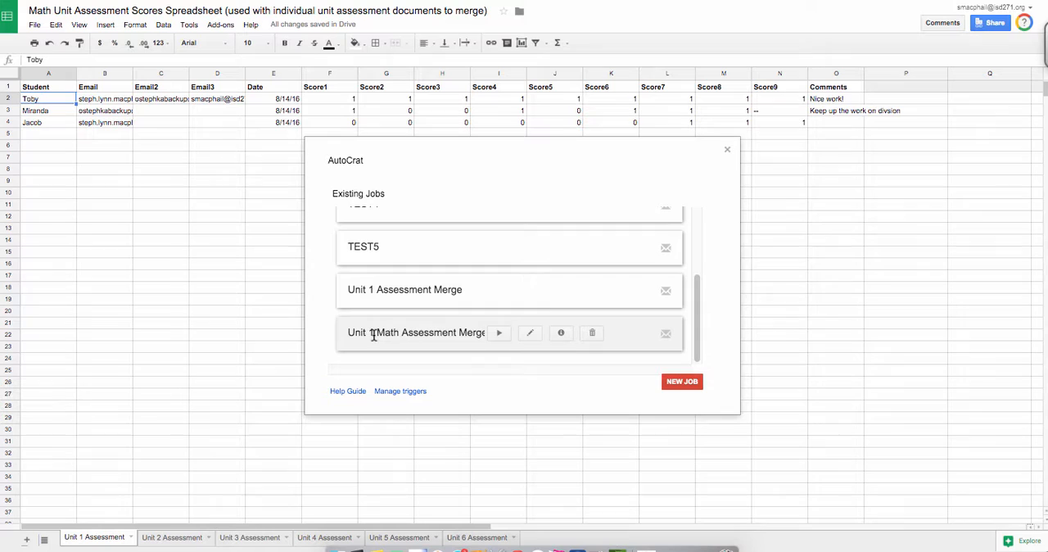
{"action": "mouse_move", "coordinate": [499, 333]}
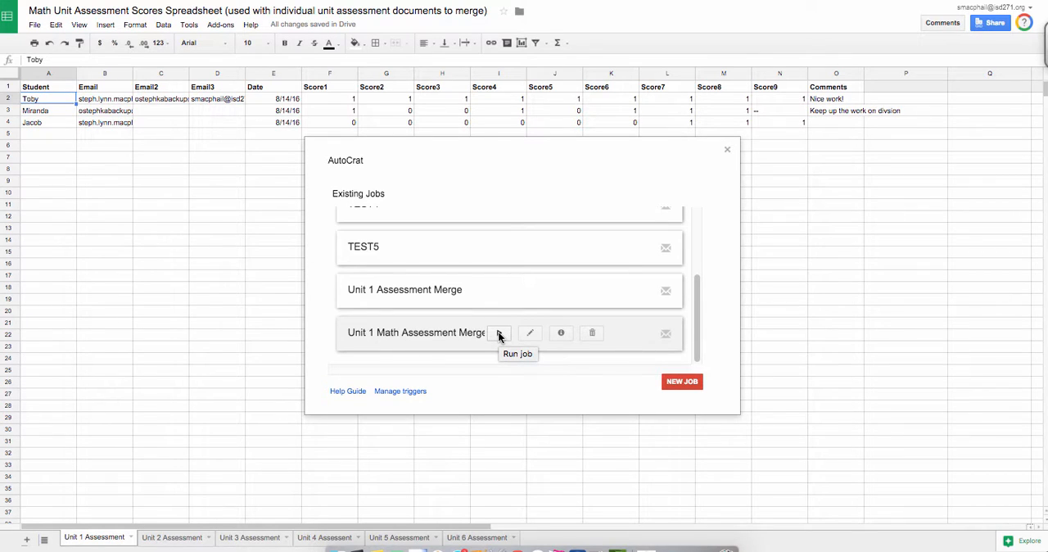
{"action": "left_click", "coordinate": [497, 332]}
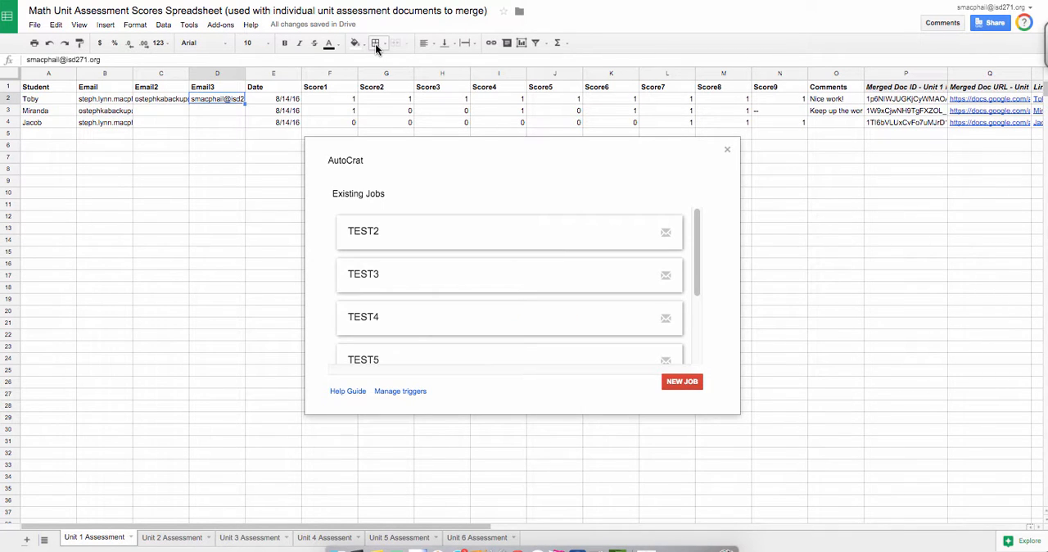
{"action": "mouse_move", "coordinate": [424, 48]}
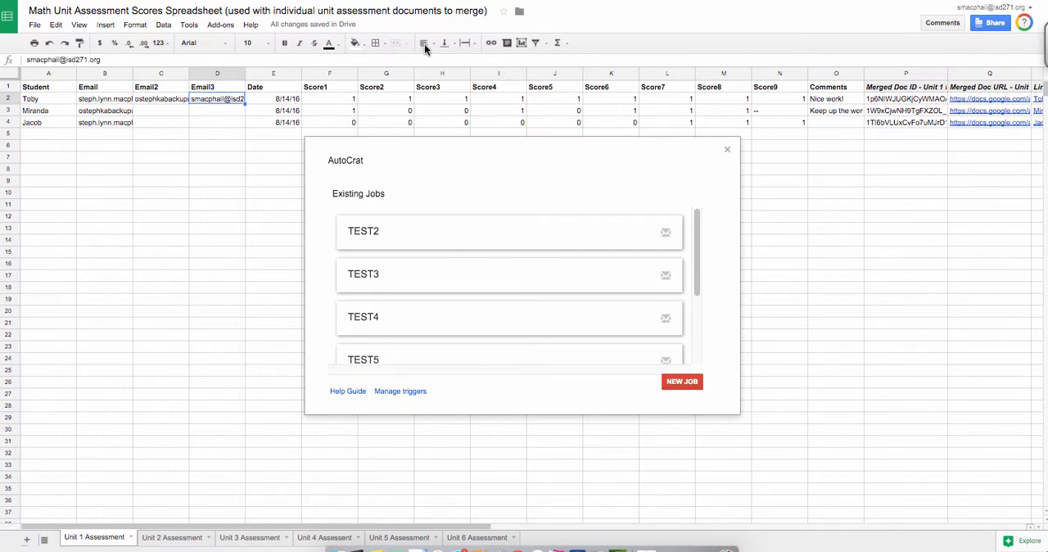
{"action": "mouse_move", "coordinate": [727, 151]}
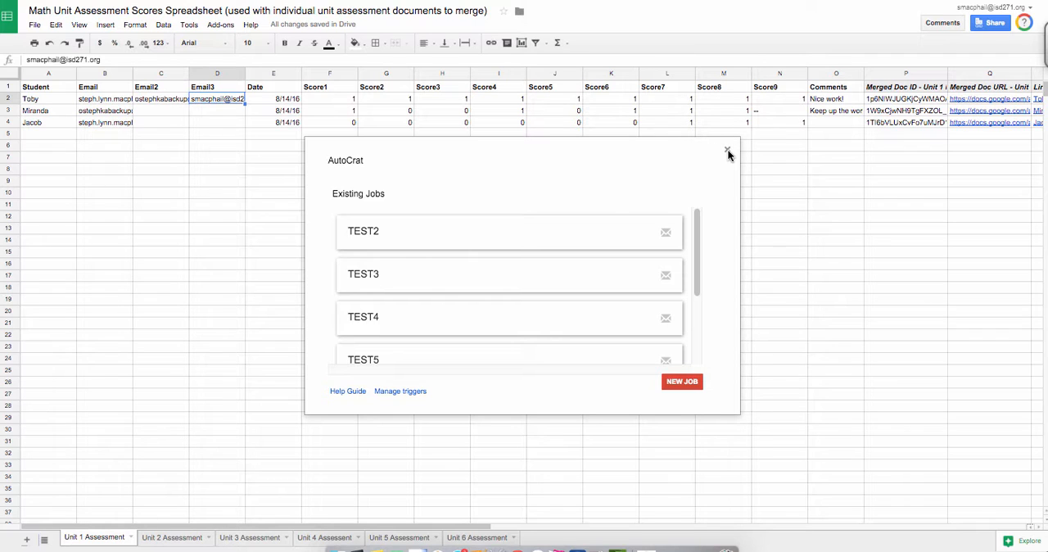
- Close the AutoCrat jobs window to reveal the merge status columns
{"action": "left_click", "coordinate": [727, 151]}
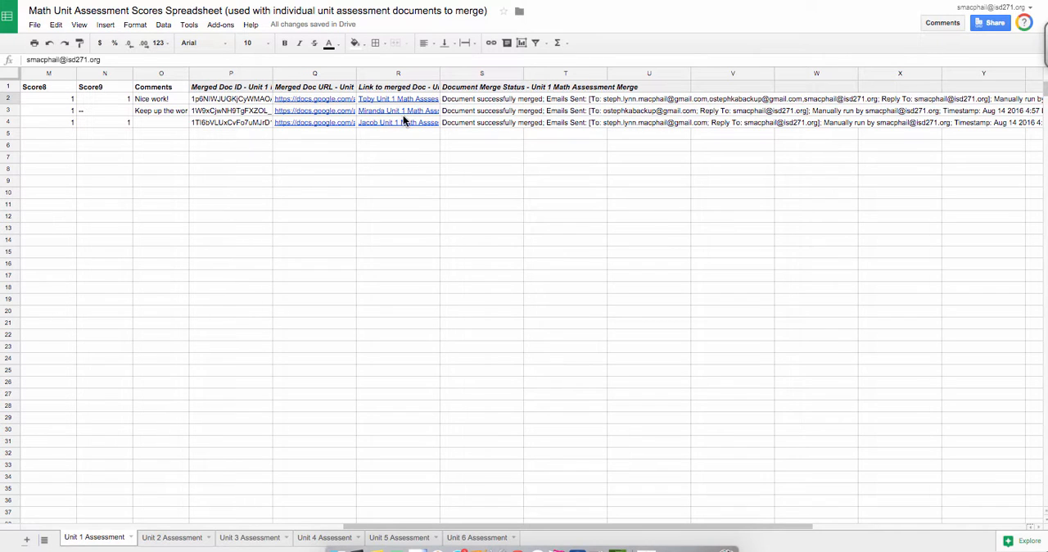
{"action": "mouse_move", "coordinate": [544, 102]}
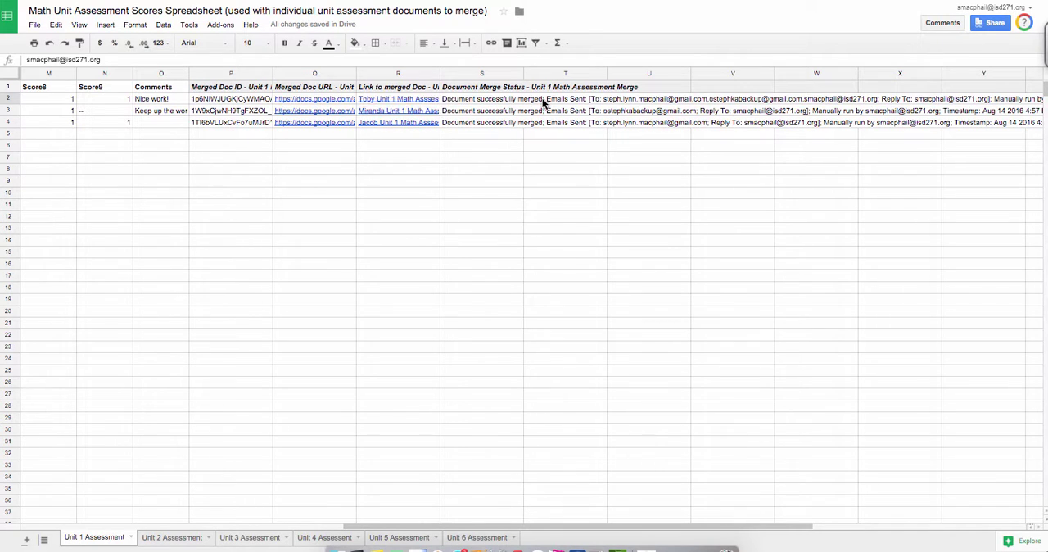
{"action": "mouse_move", "coordinate": [590, 182]}
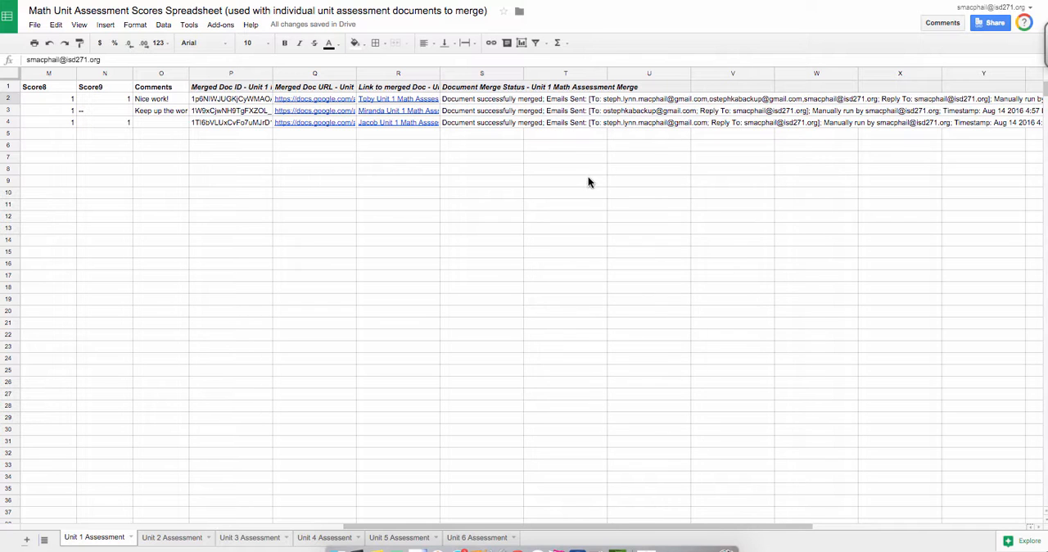
{"action": "mouse_move", "coordinate": [805, 531]}
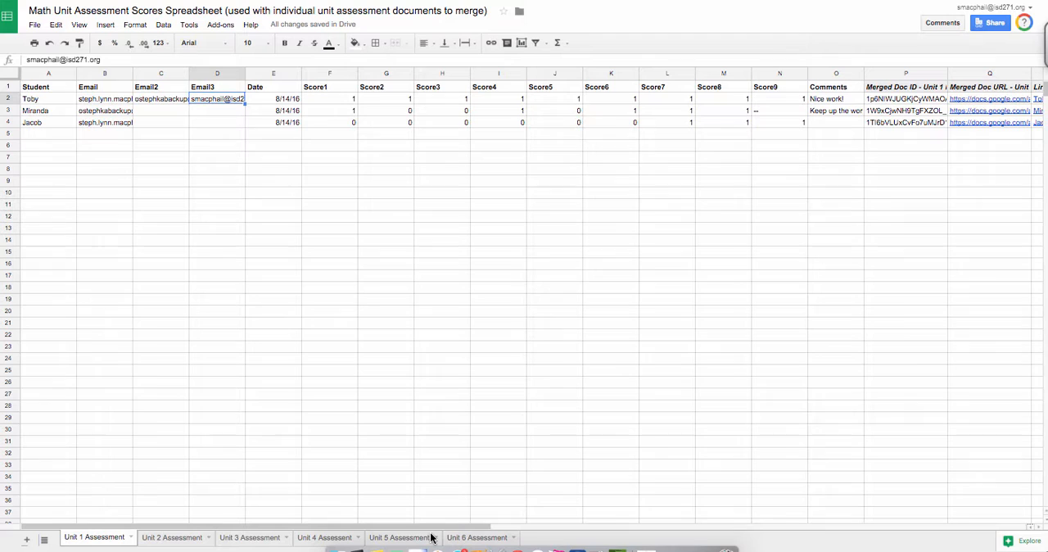
{"action": "mouse_move", "coordinate": [469, 270]}
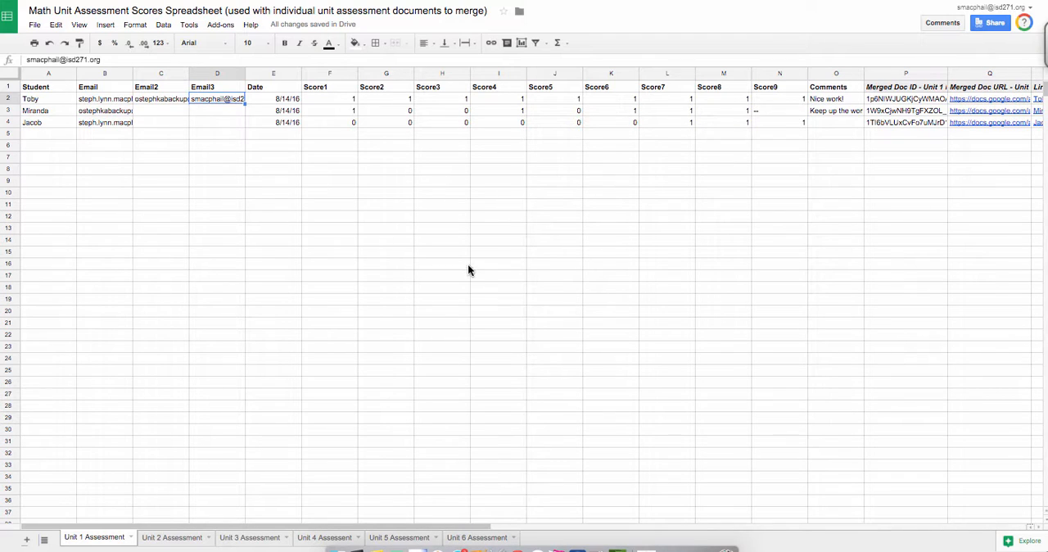
{"action": "mouse_move", "coordinate": [324, 322]}
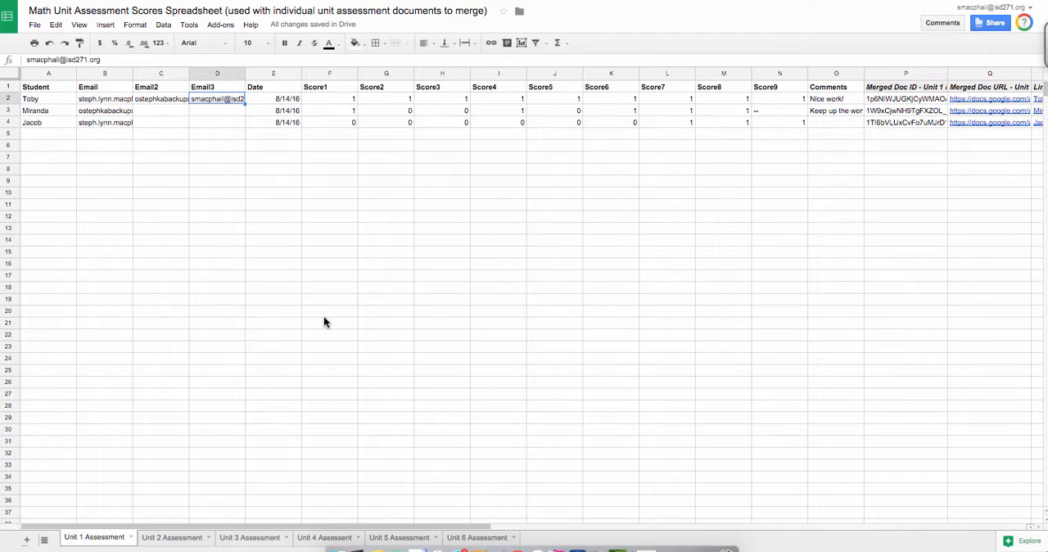
{"action": "mouse_move", "coordinate": [712, 293]}
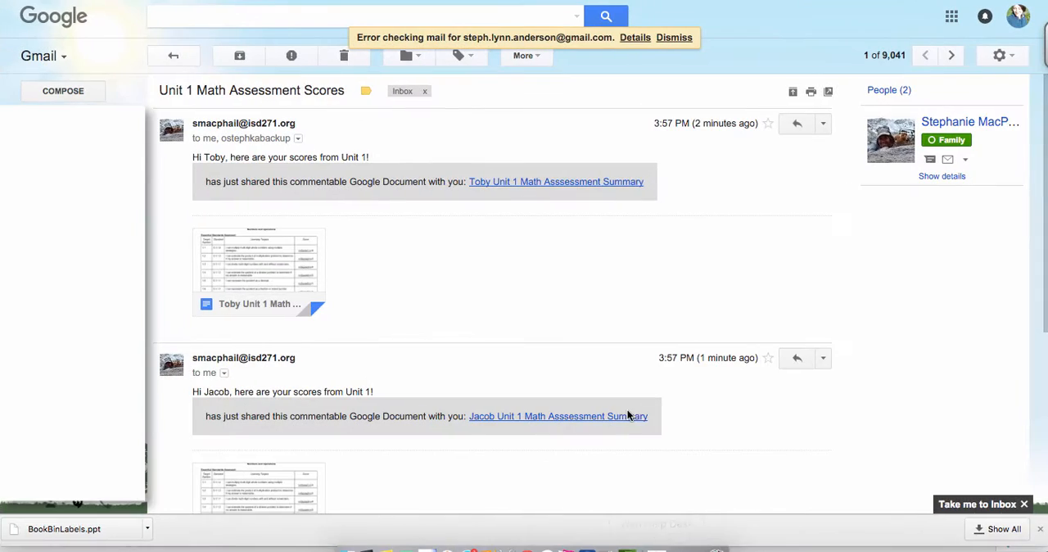
{"action": "mouse_move", "coordinate": [258, 270]}
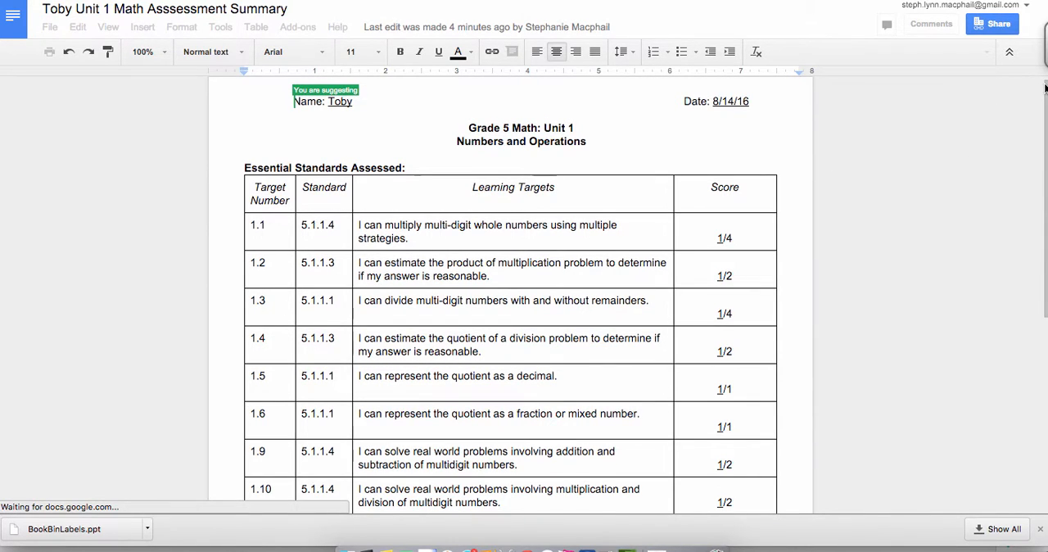
- Scroll through Toby's summary doc to review his learning-target scores and 'Nice work!' comment
{"action": "scroll", "scroll_direction": "down", "scroll_amount": 3}
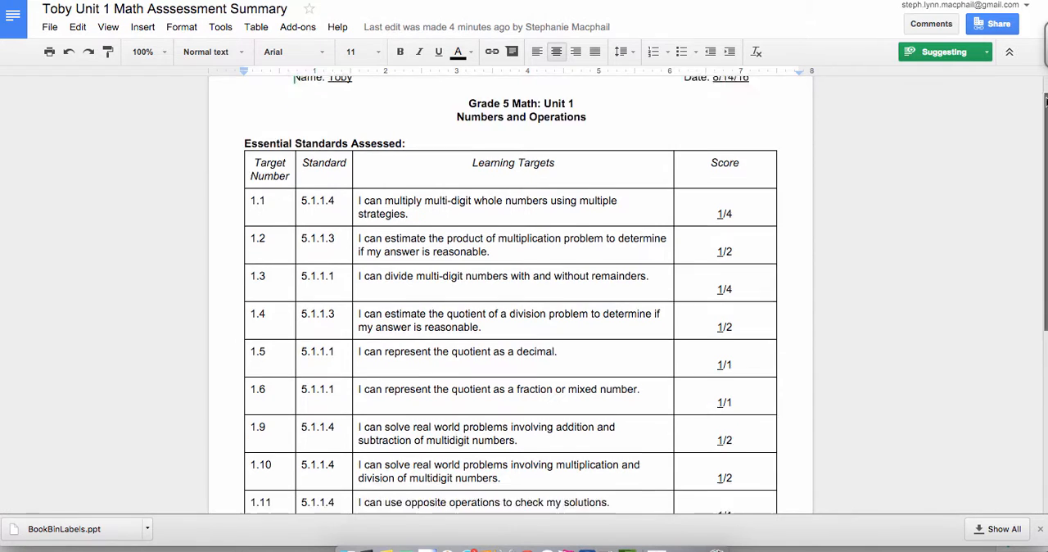
{"action": "scroll", "scroll_direction": "up", "scroll_amount": 3}
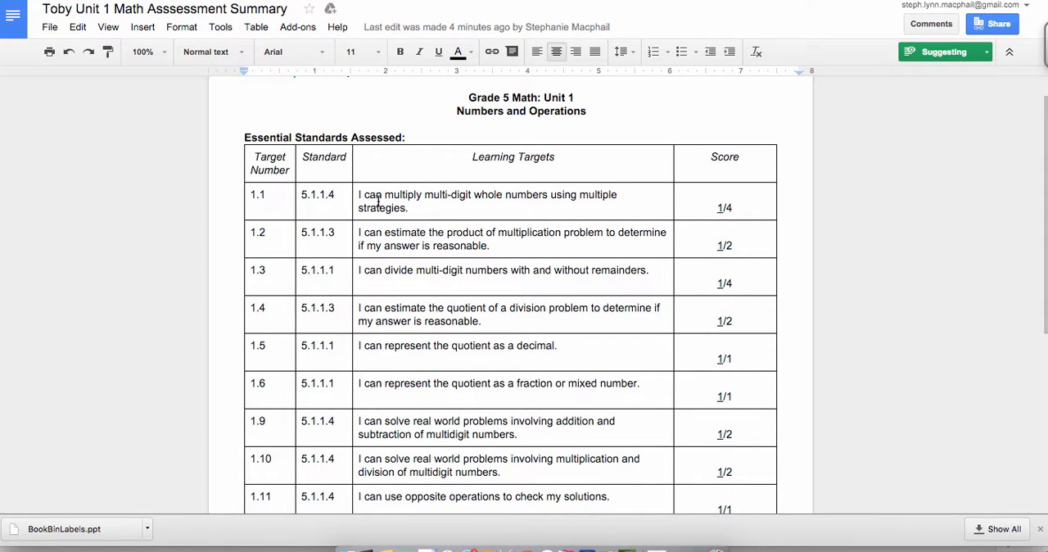
{"action": "scroll", "scroll_direction": "up", "scroll_amount": 3}
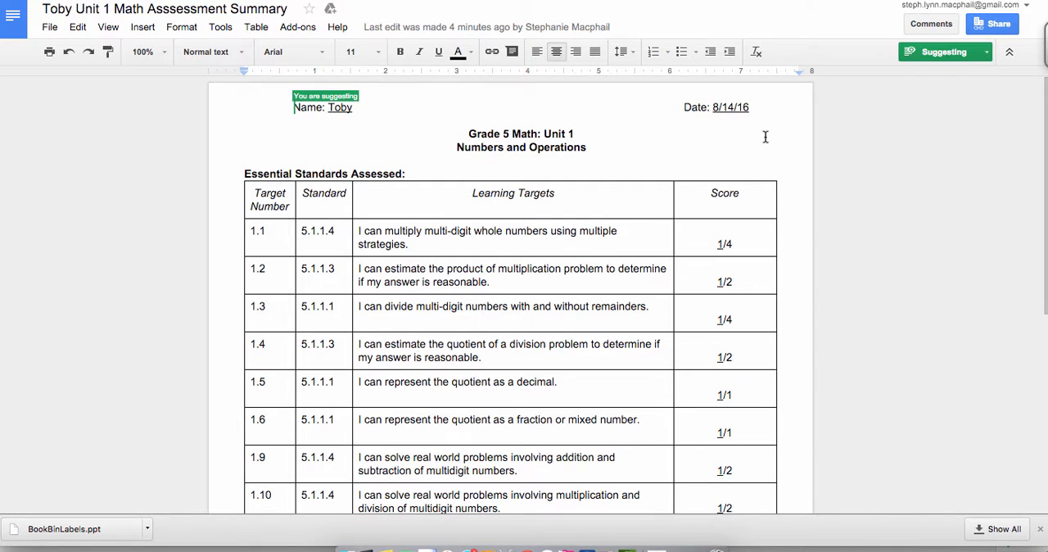
{"action": "scroll", "scroll_direction": "down", "scroll_amount": 3}
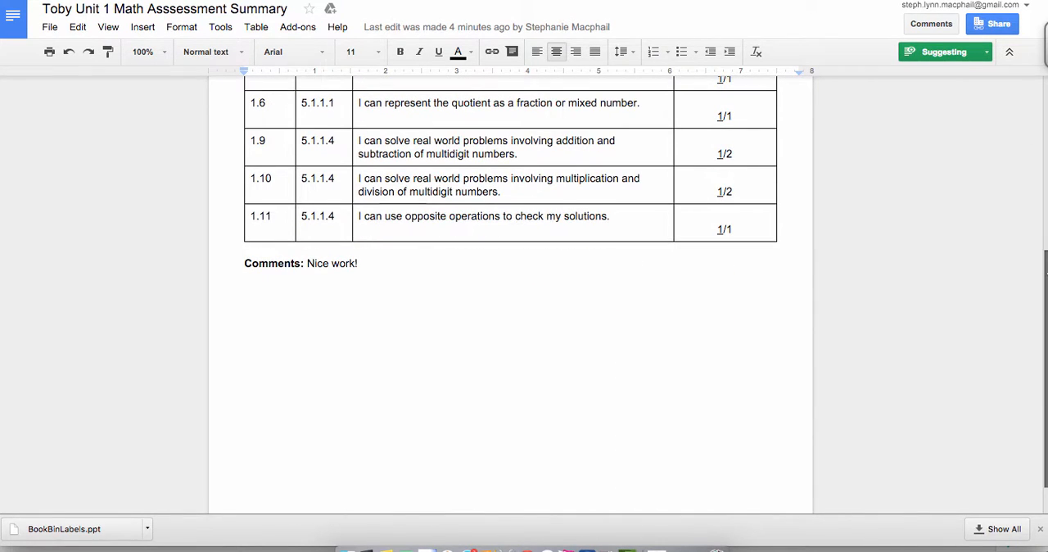
{"action": "scroll", "scroll_direction": "up", "scroll_amount": 3}
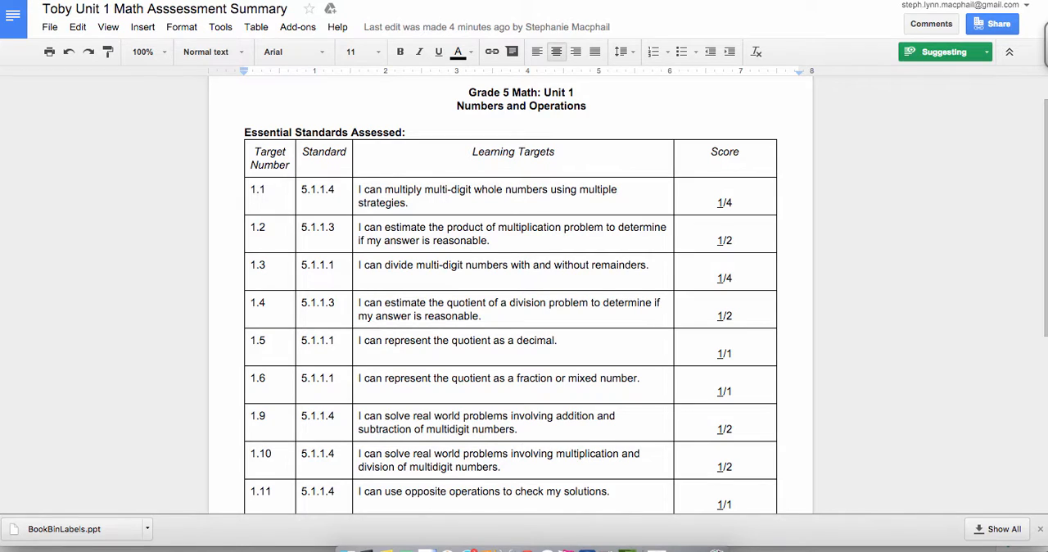
{"action": "mouse_move", "coordinate": [931, 23]}
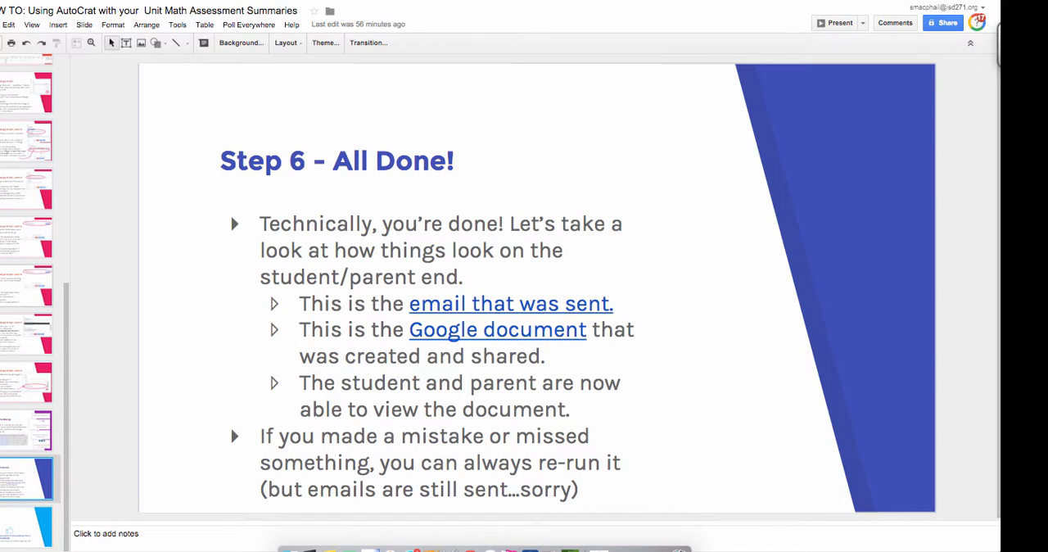
- Show the final 'Questions? Comments?' slide from the filmstrip
{"action": "left_click", "coordinate": [26, 525]}
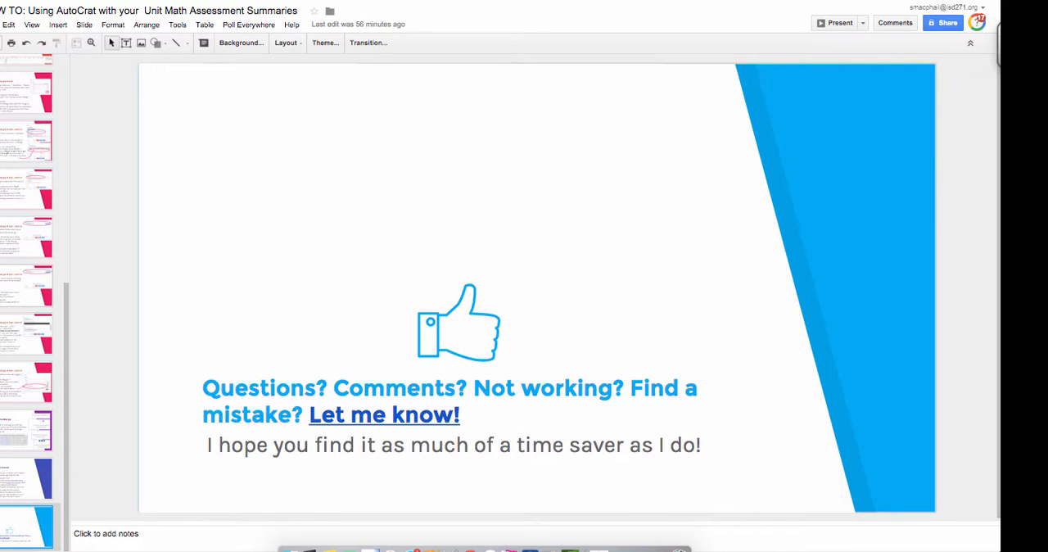